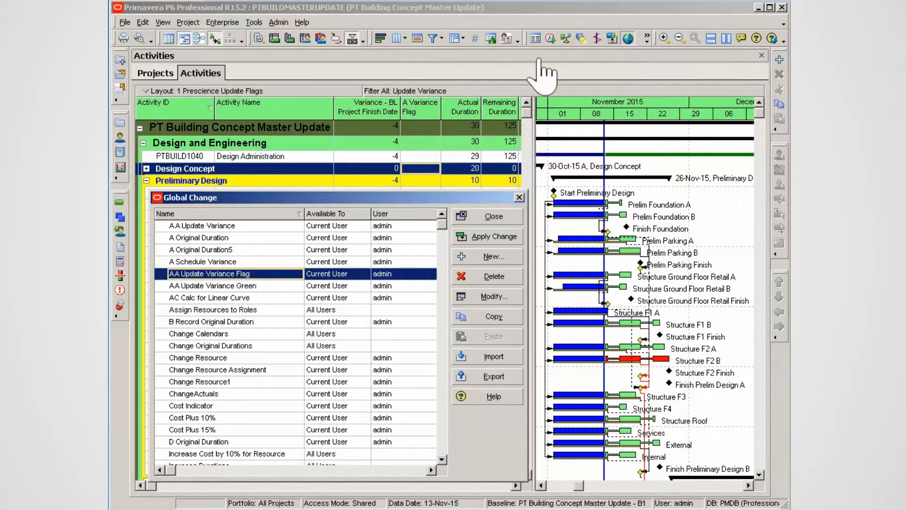
mouse_move(416, 289)
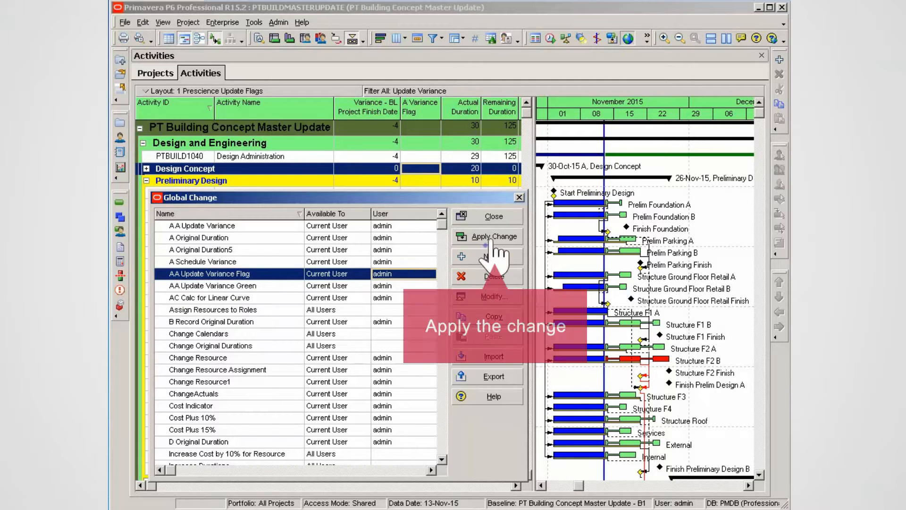
- Apply the AA Update Variance Flag global change, reaching the proceed warning
left_click(493, 236)
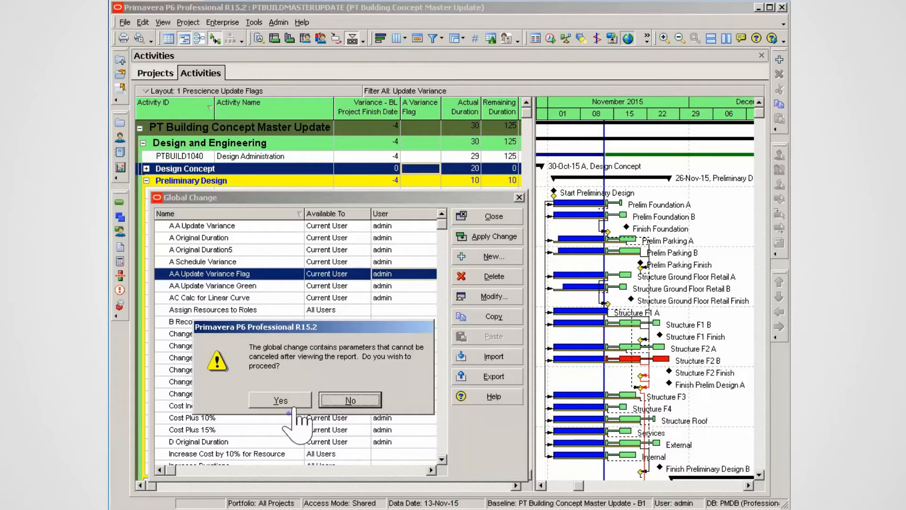
- Confirm the warning, commit the red and yellow flag values, and decline saving the log file
left_click(281, 400)
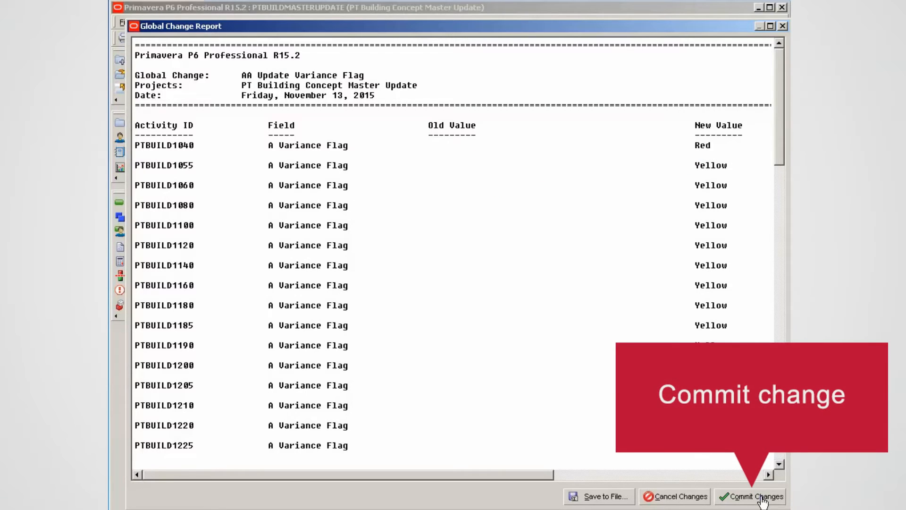
left_click(757, 496)
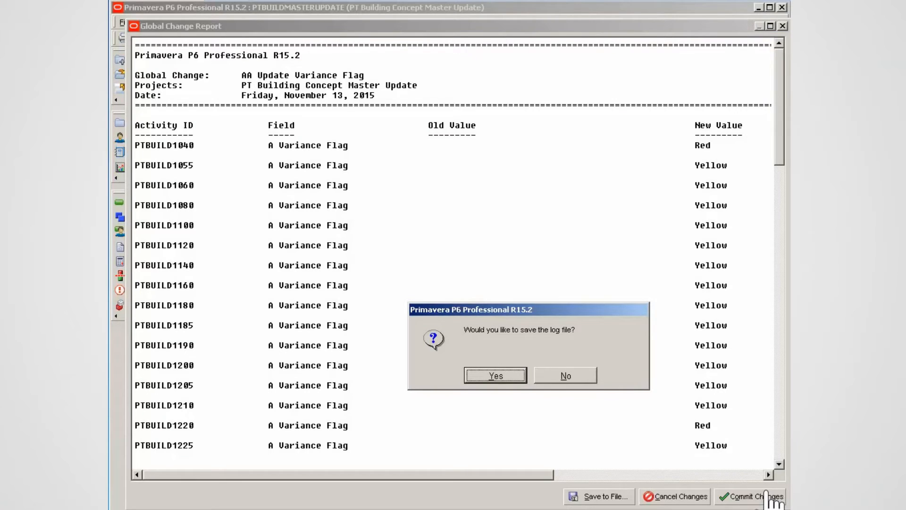
mouse_move(589, 439)
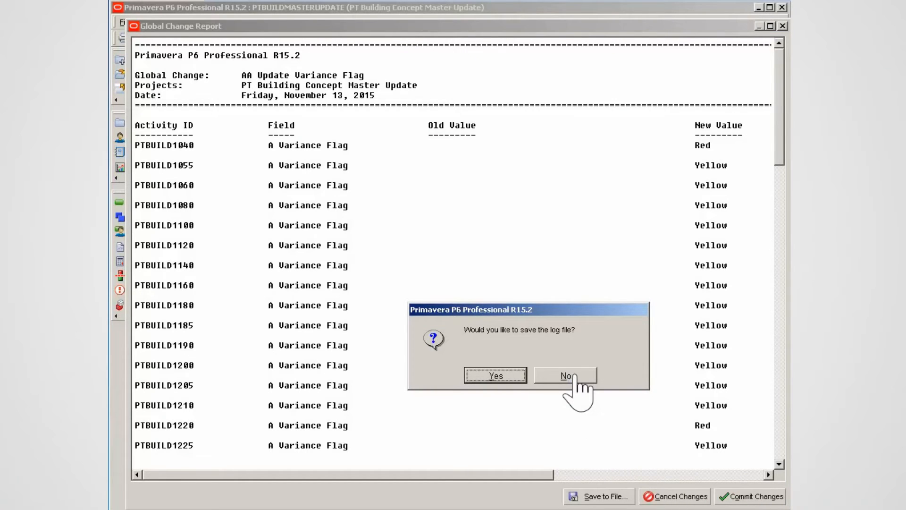
left_click(565, 376)
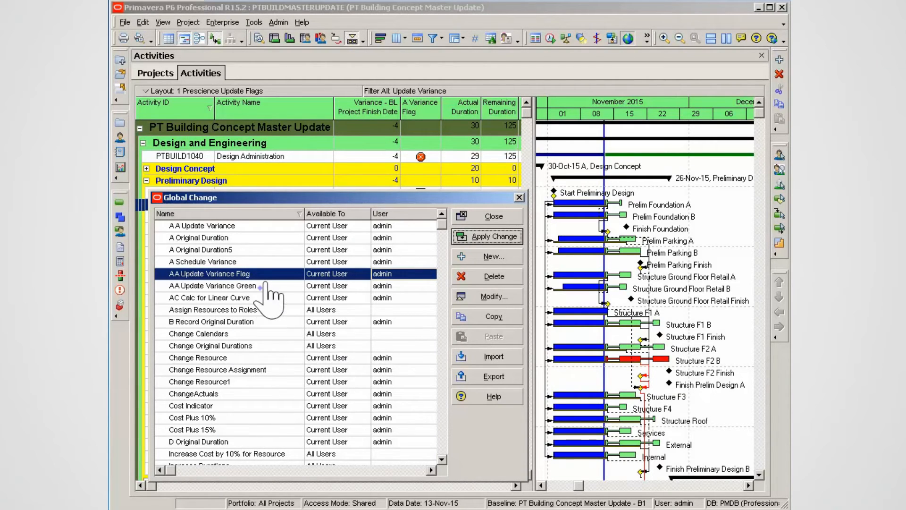
- Apply AA Update Variance Green, confirm the warning and commit the yellow-to-green flag updates
left_click(213, 286)
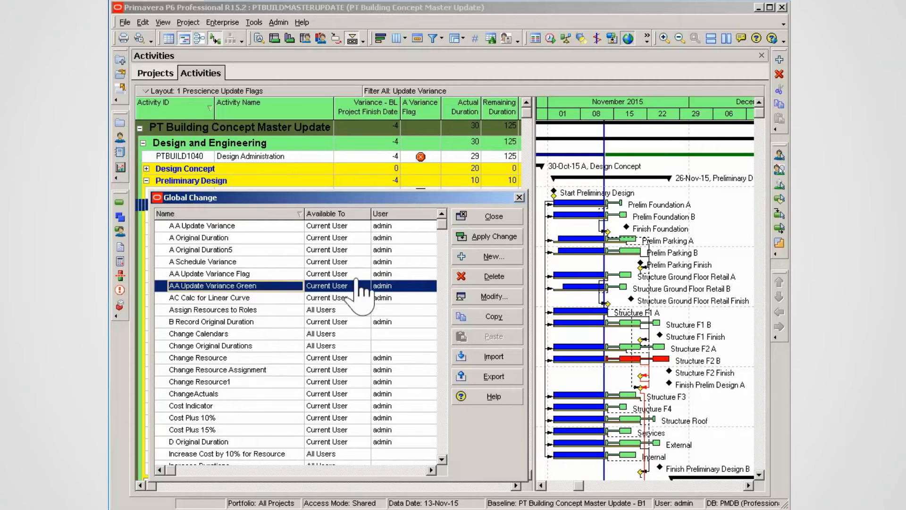
left_click(493, 236)
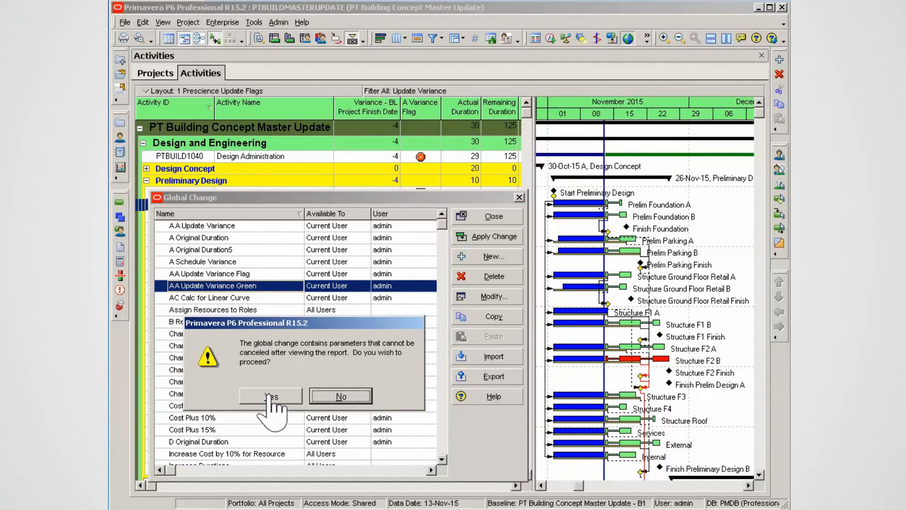
left_click(271, 395)
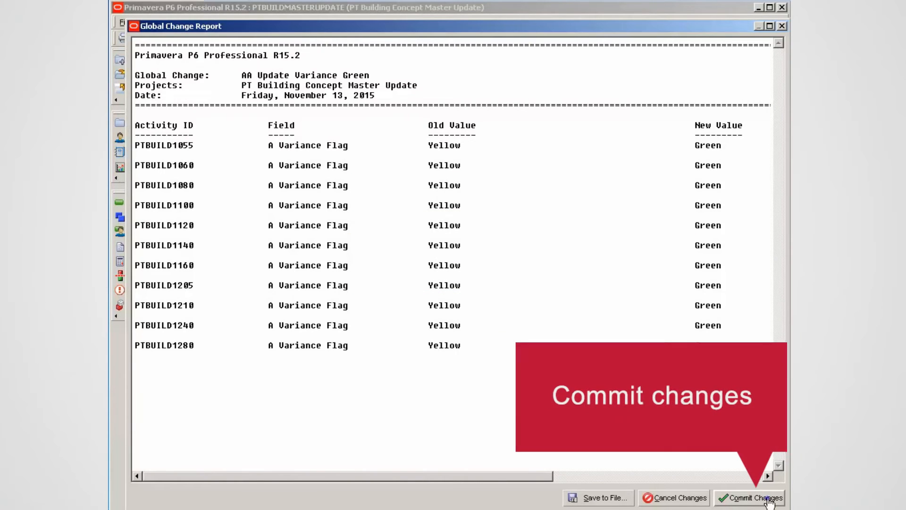
left_click(755, 498)
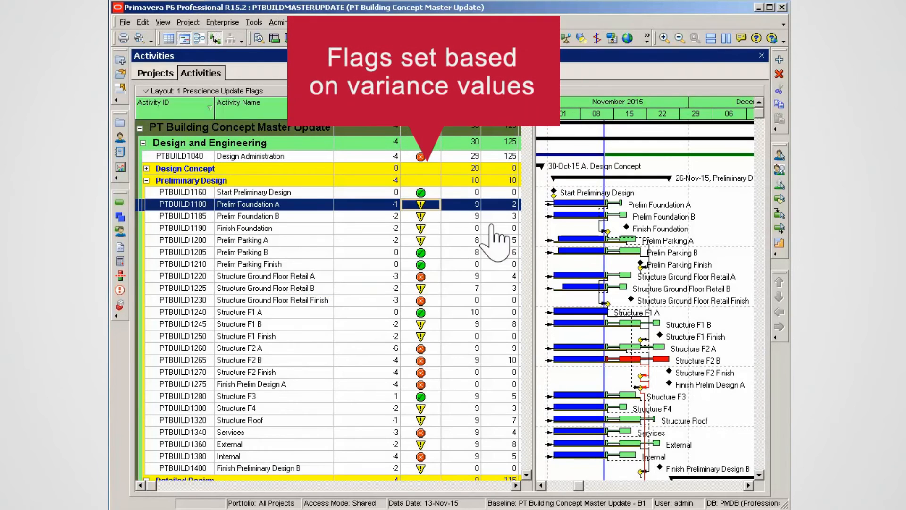
mouse_move(448, 370)
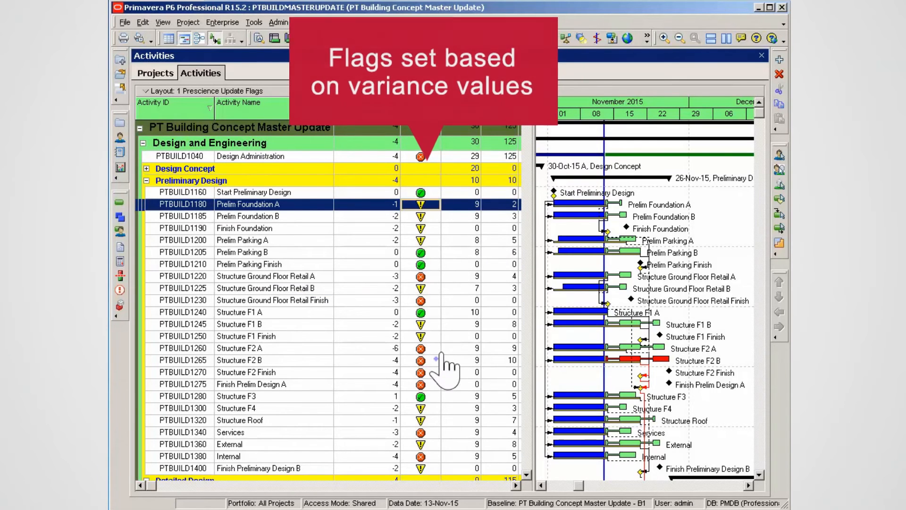